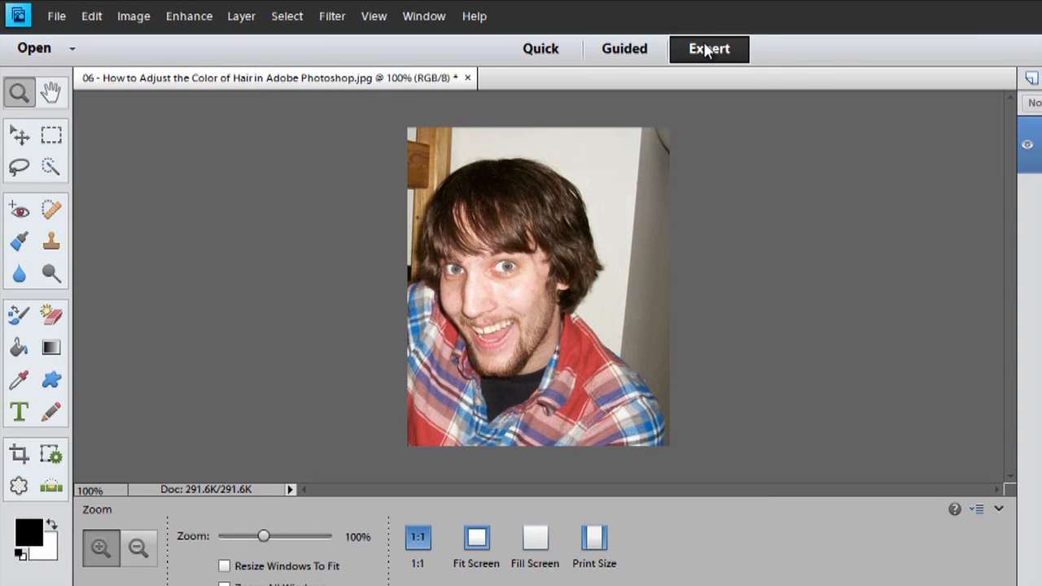
{"action": "mouse_move", "coordinate": [612, 49]}
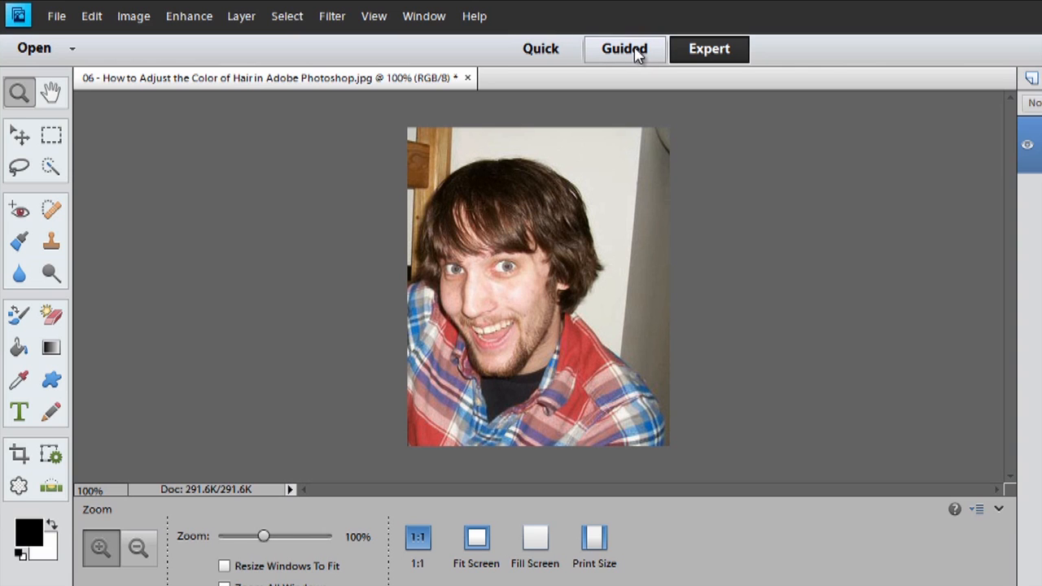
Switch to Guided mode and scroll the edits list down to Photo Effects
{"action": "left_click", "coordinate": [535, 42]}
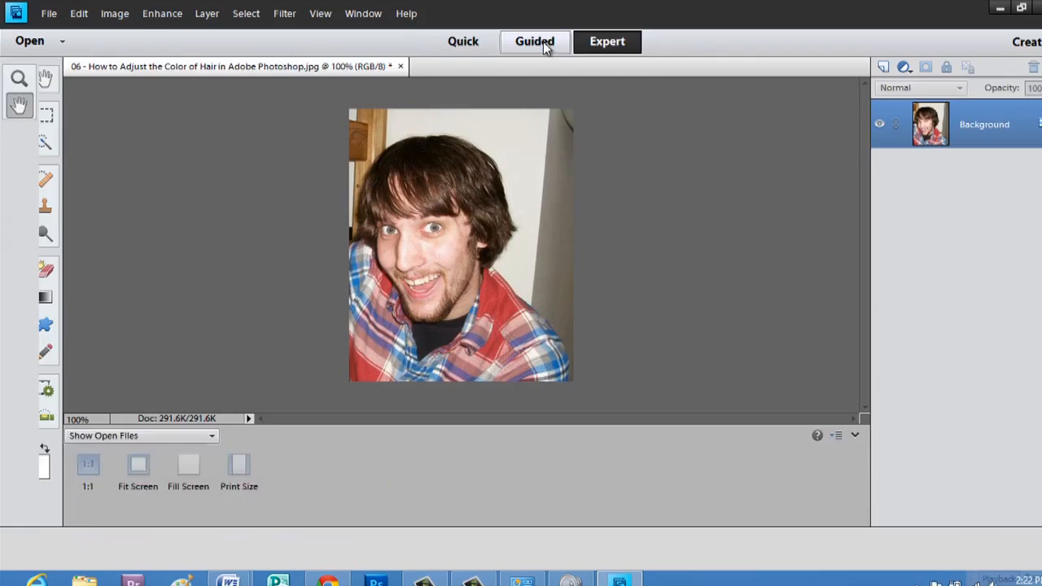
{"action": "left_click", "coordinate": [535, 41]}
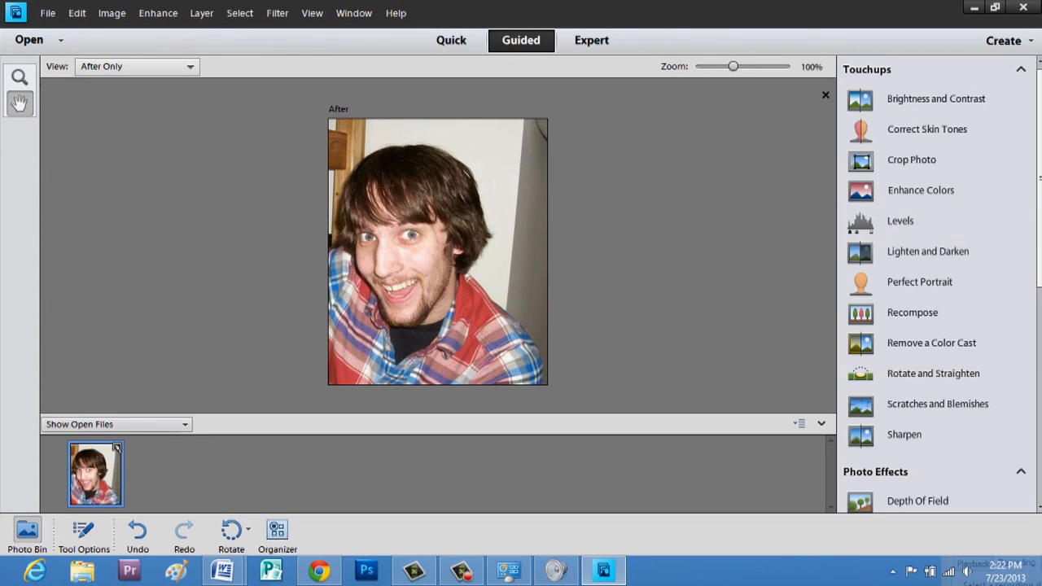
{"action": "scroll", "scroll_direction": "down", "scroll_amount": 3}
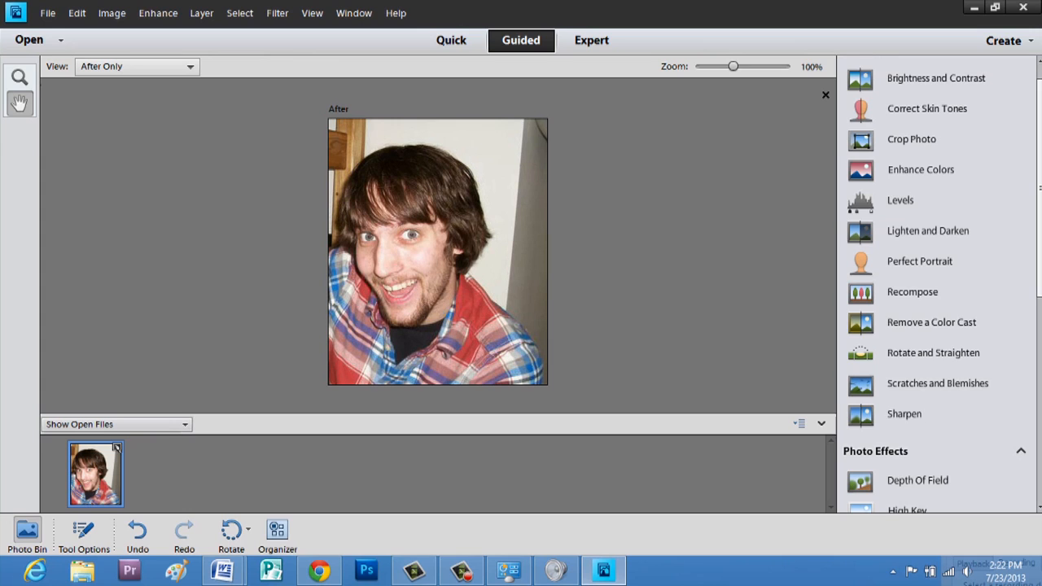
{"action": "scroll", "scroll_direction": "down", "scroll_amount": 3}
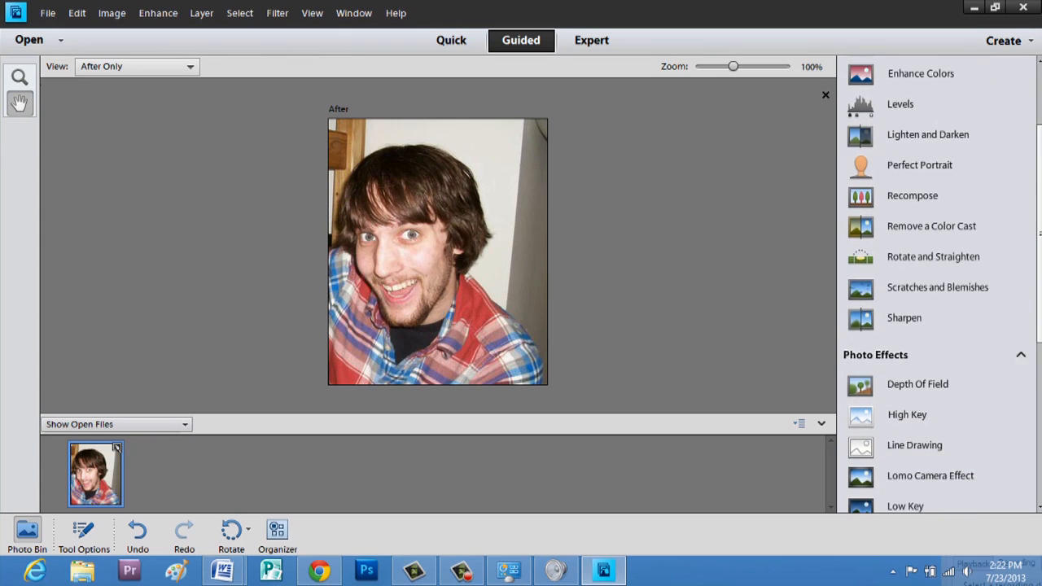
{"action": "scroll", "scroll_direction": "down", "scroll_amount": 3}
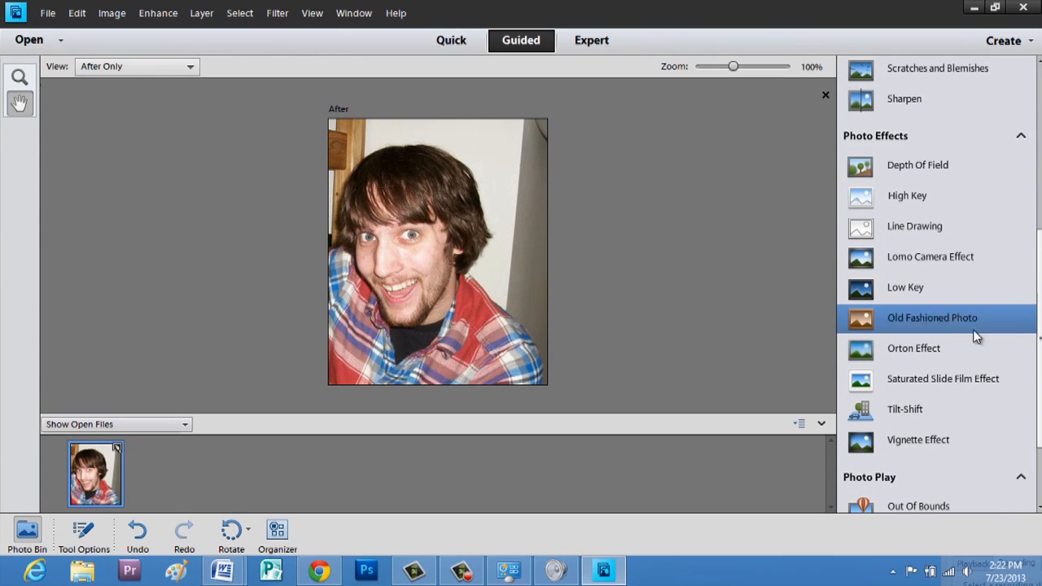
Open the Old Fashioned Photo guided edit and scroll to its tone and texture steps
{"action": "left_click", "coordinate": [932, 317]}
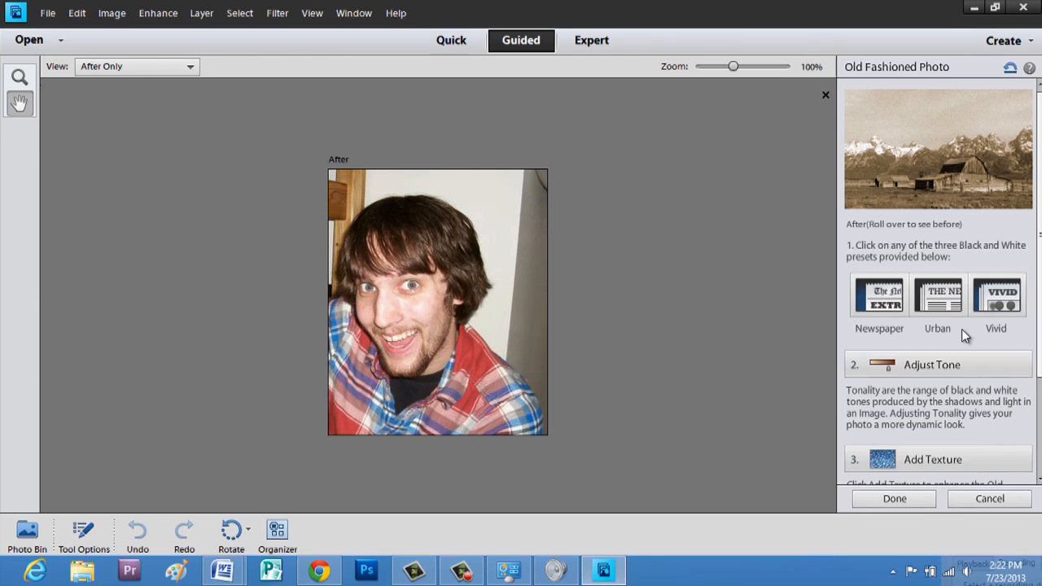
{"action": "mouse_move", "coordinate": [940, 373]}
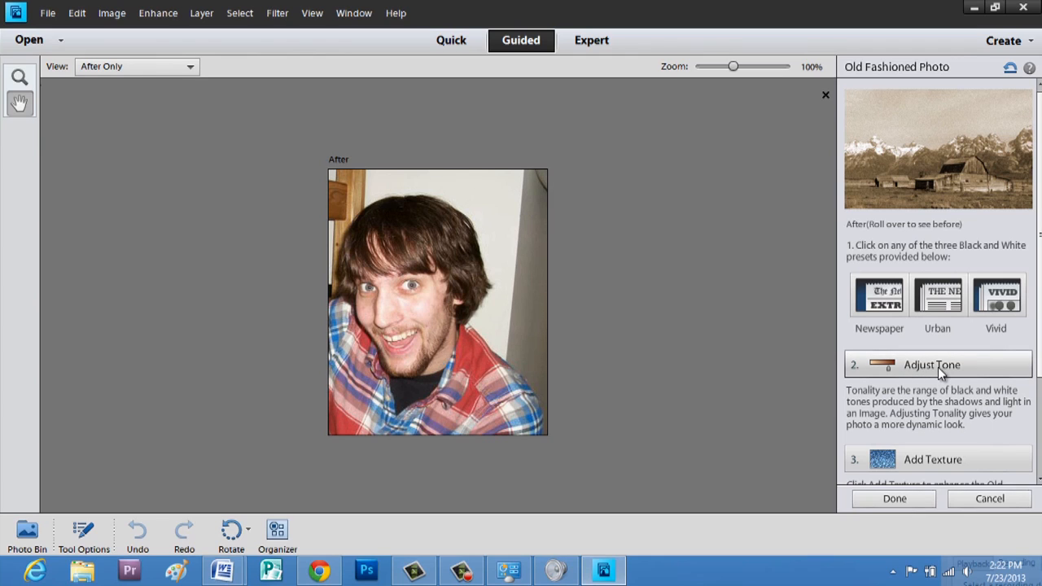
{"action": "mouse_move", "coordinate": [936, 366]}
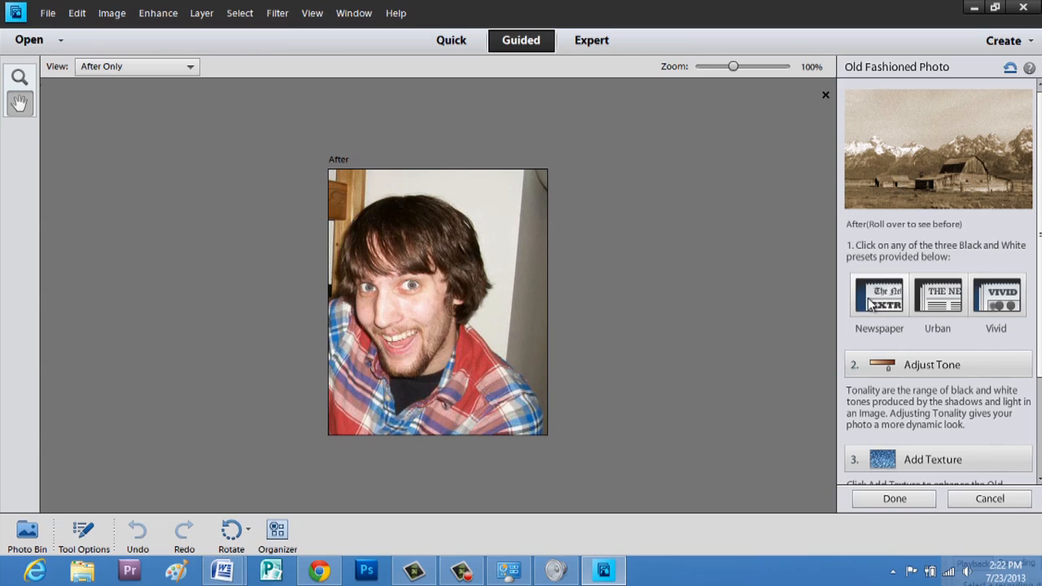
{"action": "mouse_move", "coordinate": [996, 303]}
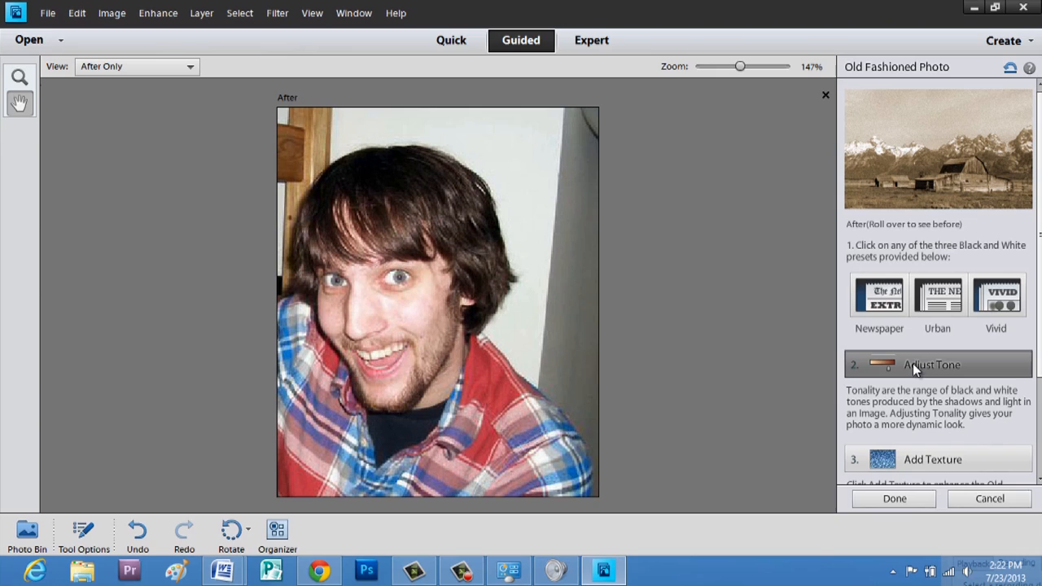
{"action": "mouse_move", "coordinate": [886, 374]}
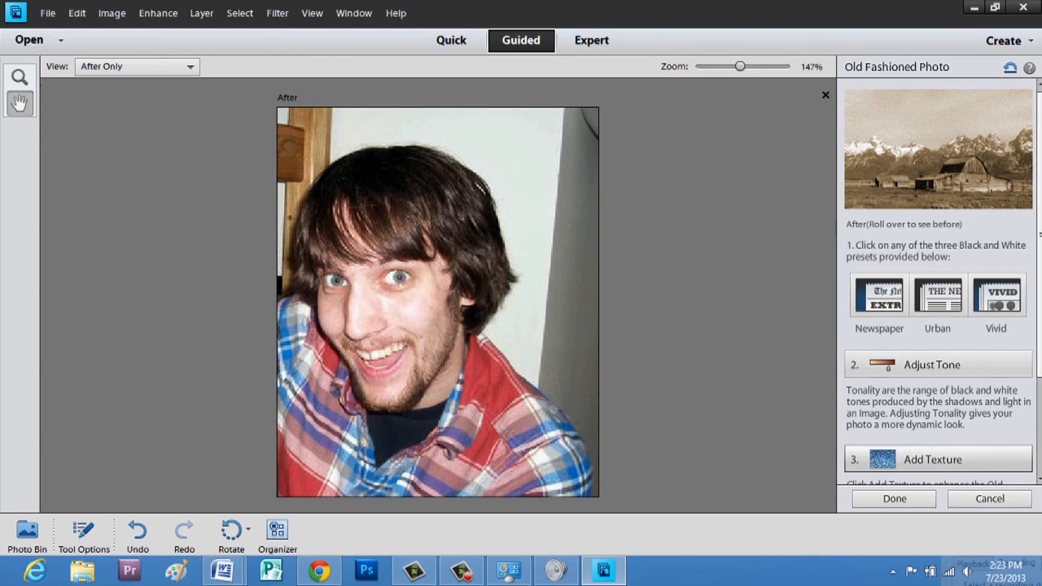
{"action": "scroll", "scroll_direction": "down", "scroll_amount": 3}
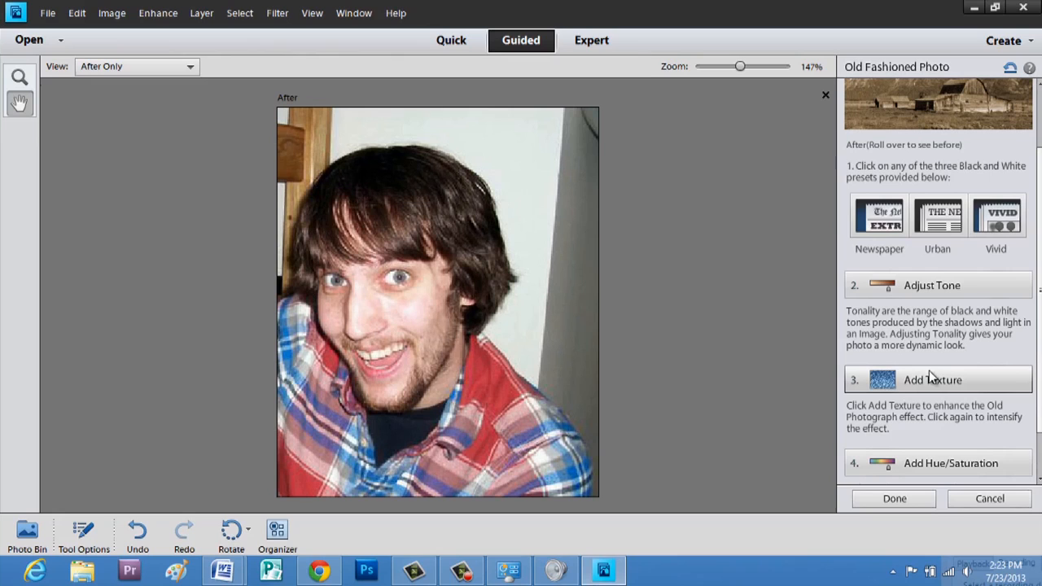
{"action": "mouse_move", "coordinate": [931, 469]}
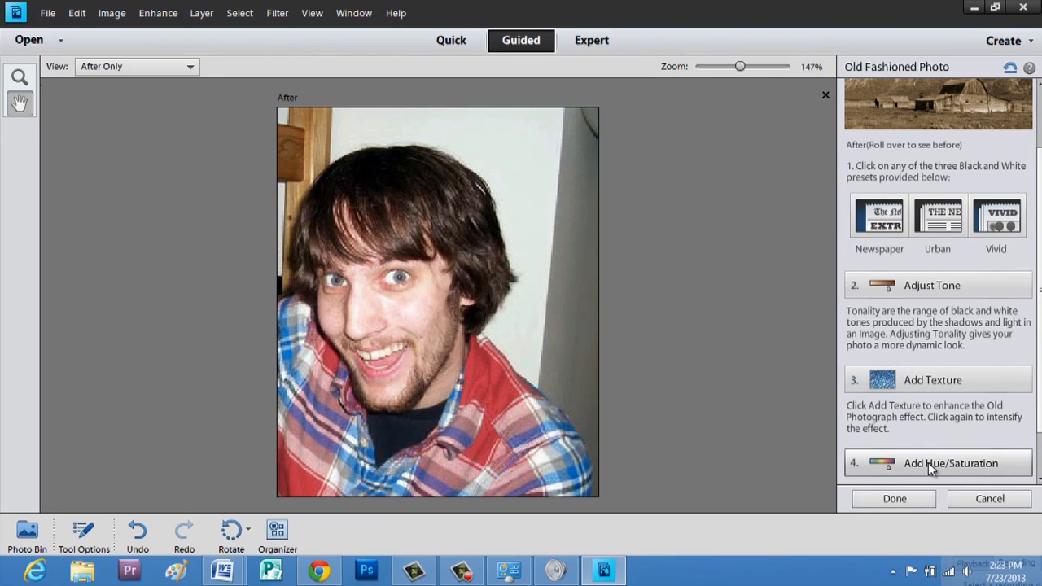
{"action": "left_click", "coordinate": [951, 464]}
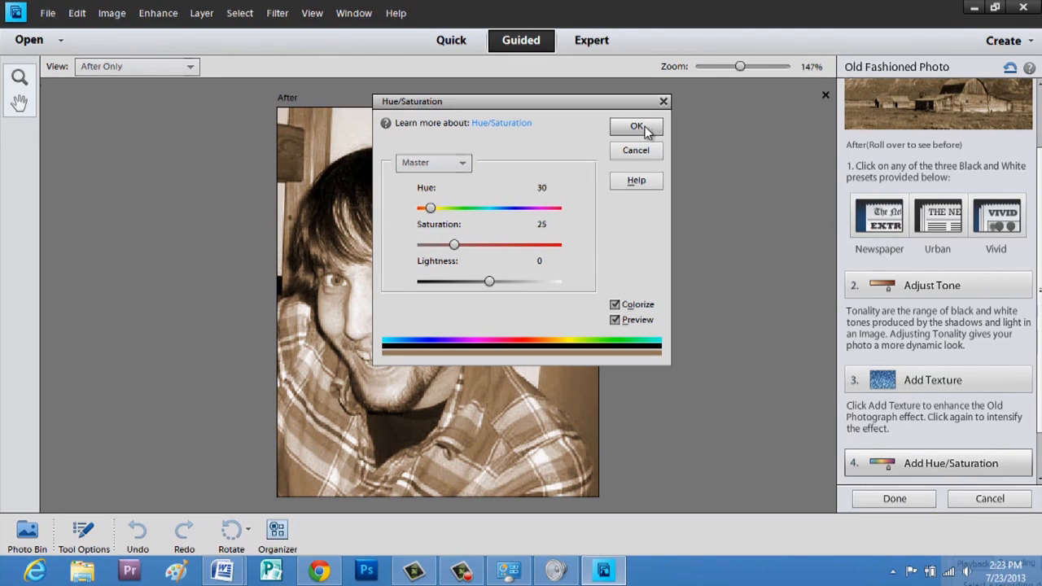
{"action": "left_click", "coordinate": [636, 127]}
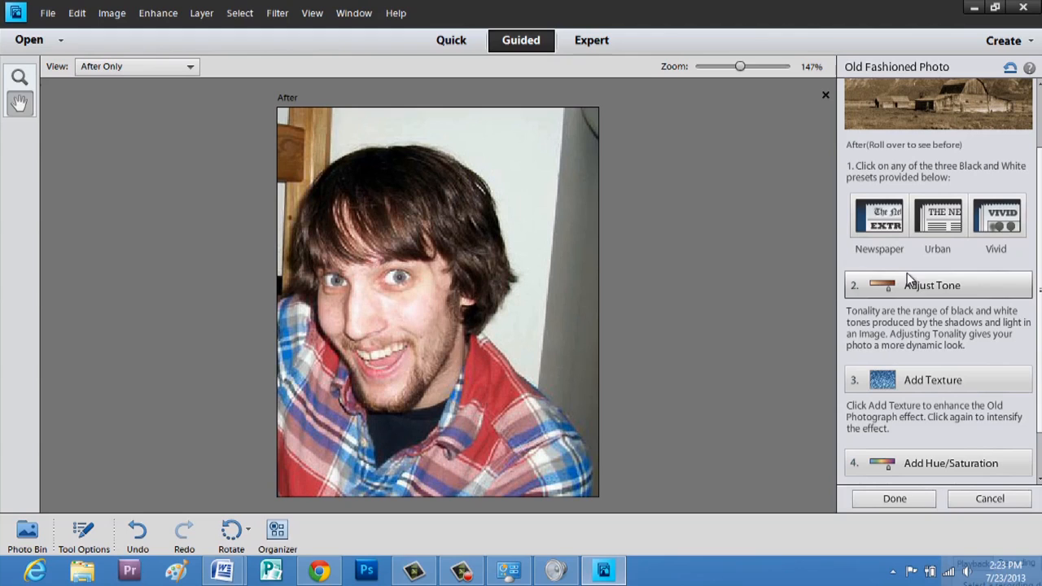
{"action": "mouse_move", "coordinate": [924, 289]}
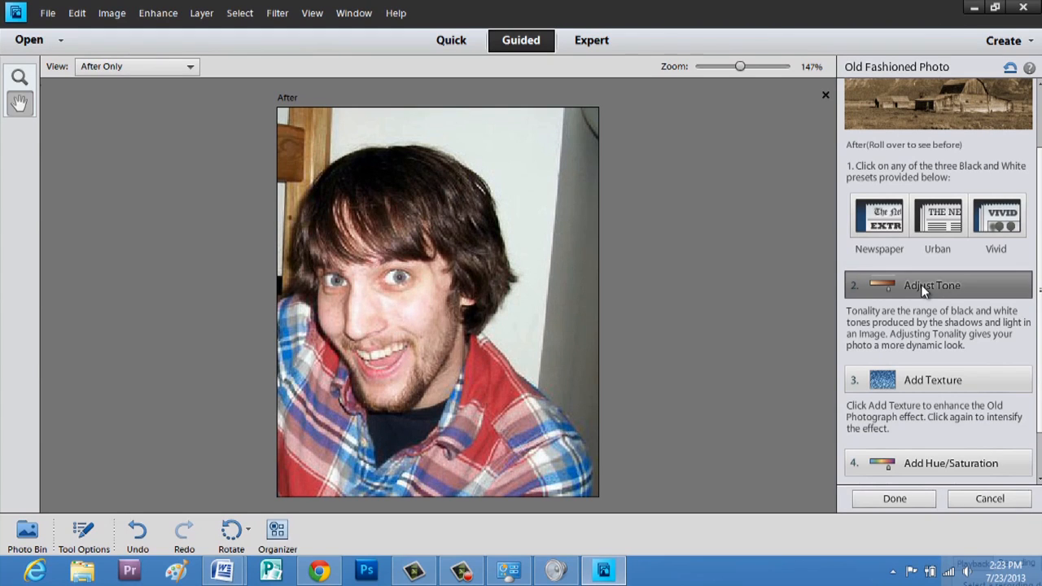
{"action": "mouse_move", "coordinate": [840, 169]}
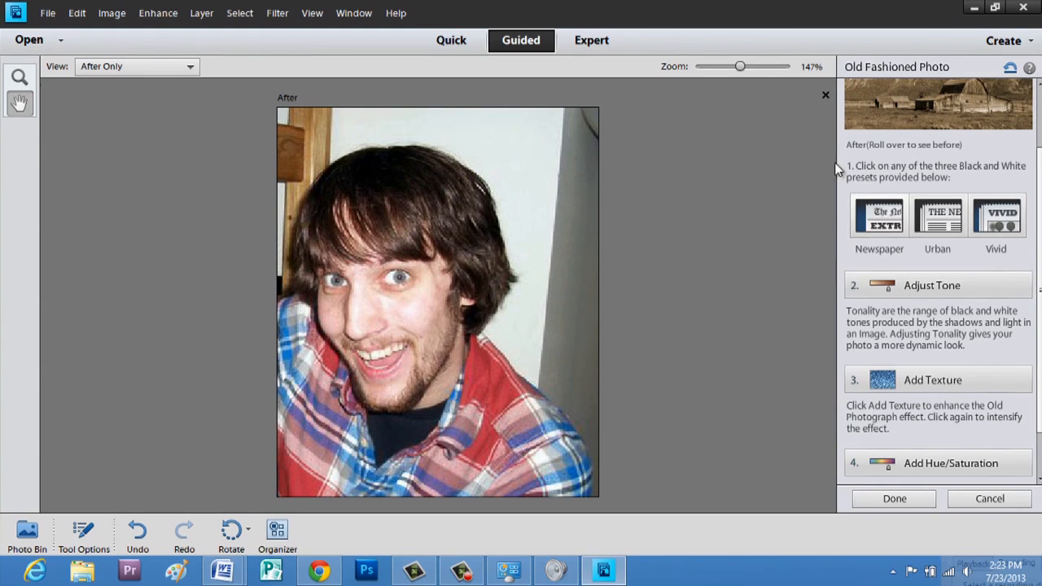
{"action": "mouse_move", "coordinate": [969, 118]}
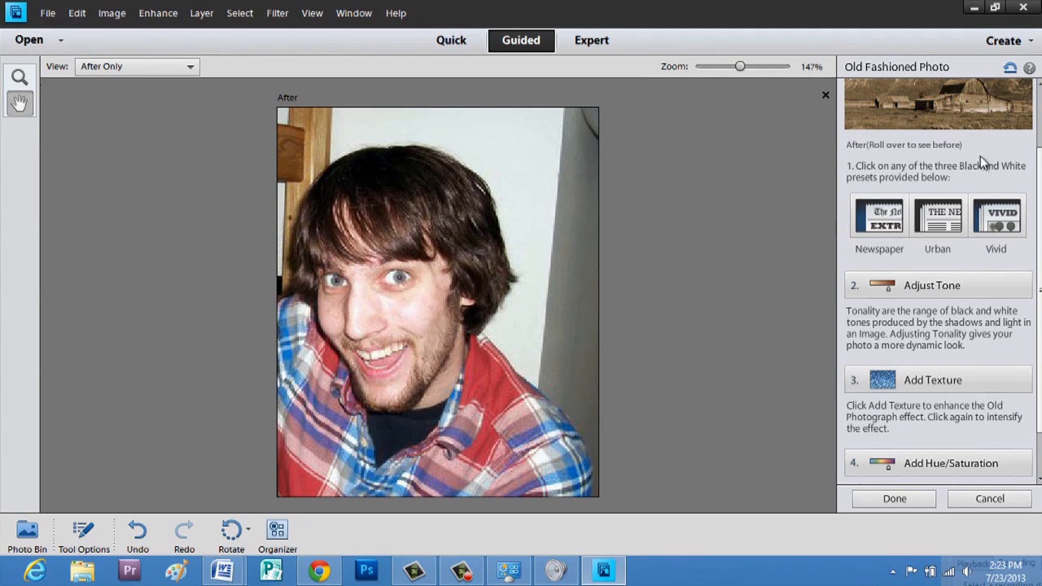
{"action": "mouse_move", "coordinate": [985, 151]}
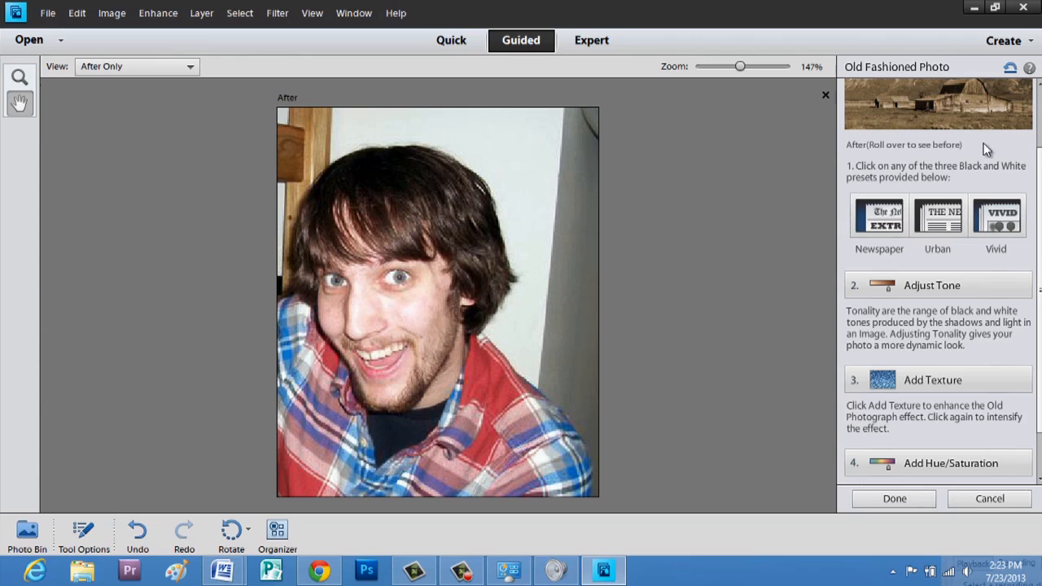
{"action": "mouse_move", "coordinate": [977, 122]}
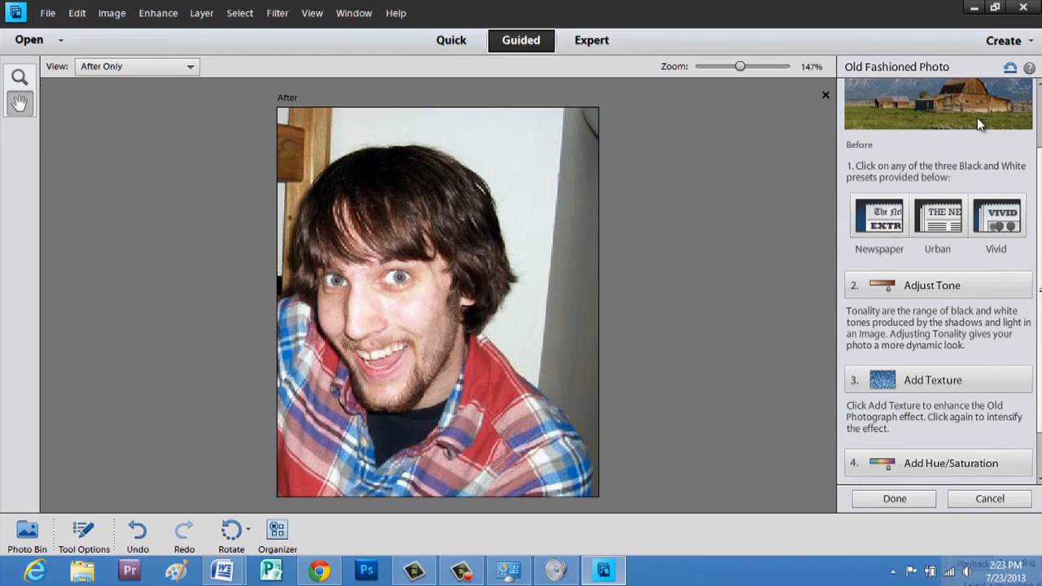
{"action": "mouse_move", "coordinate": [969, 122]}
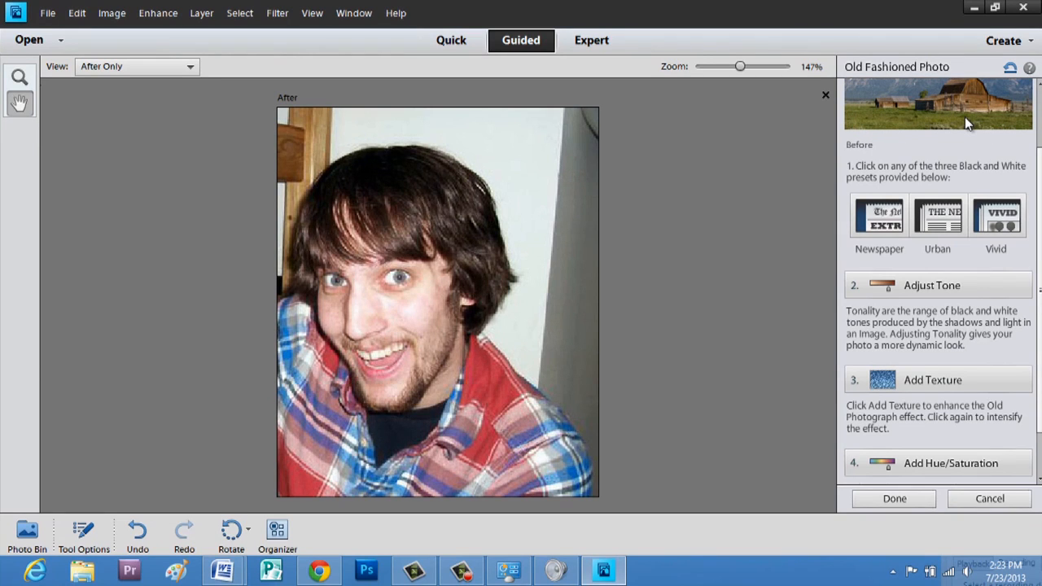
{"action": "mouse_move", "coordinate": [969, 123]}
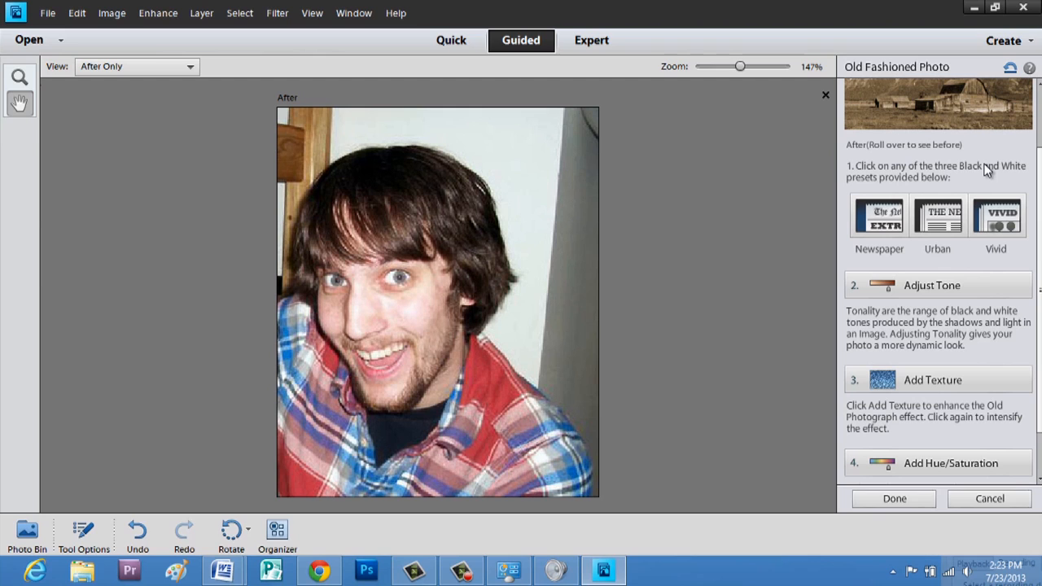
{"action": "mouse_move", "coordinate": [952, 380]}
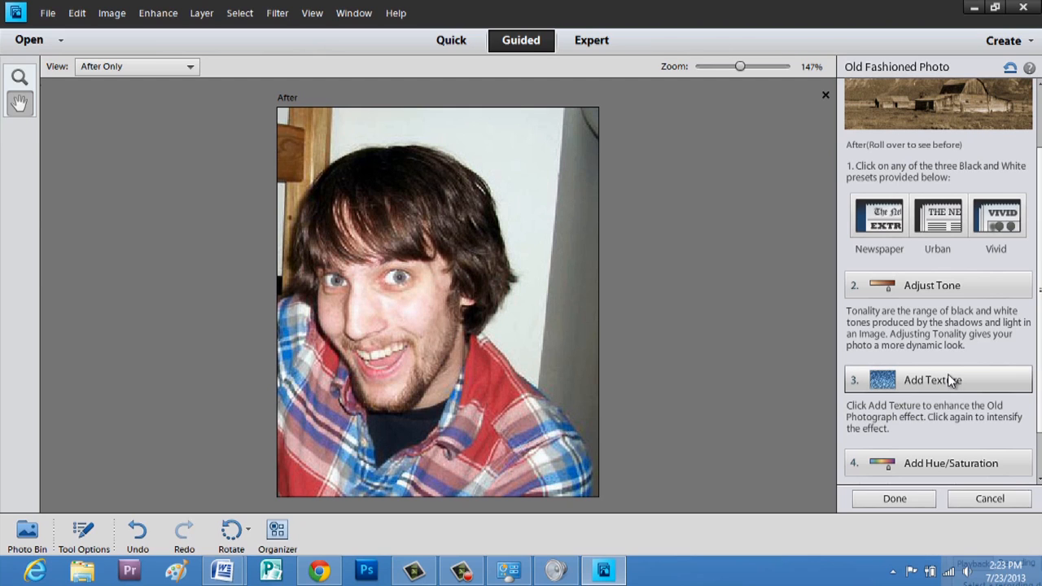
{"action": "left_click", "coordinate": [932, 380]}
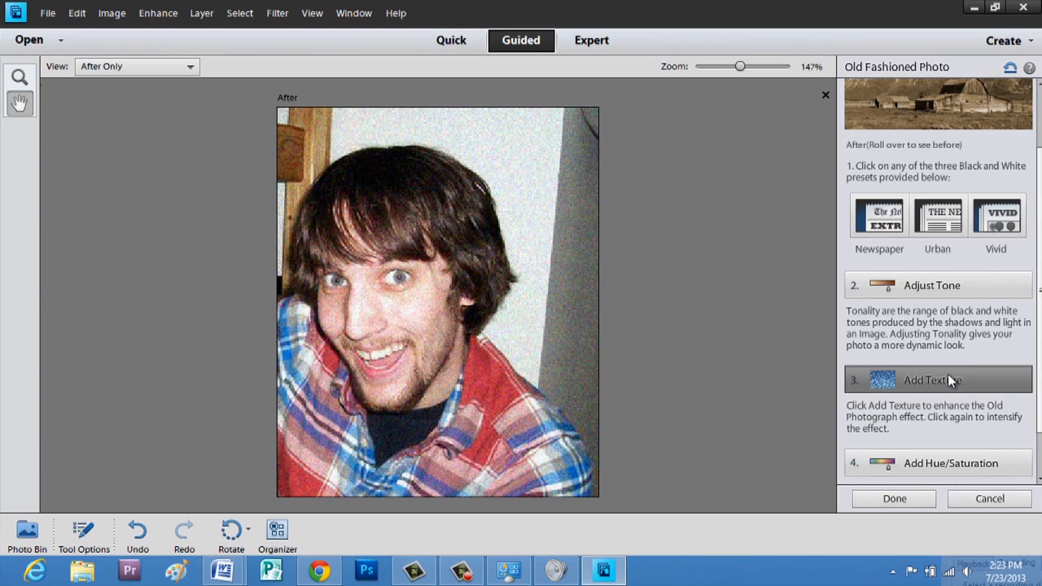
{"action": "left_click", "coordinate": [932, 379]}
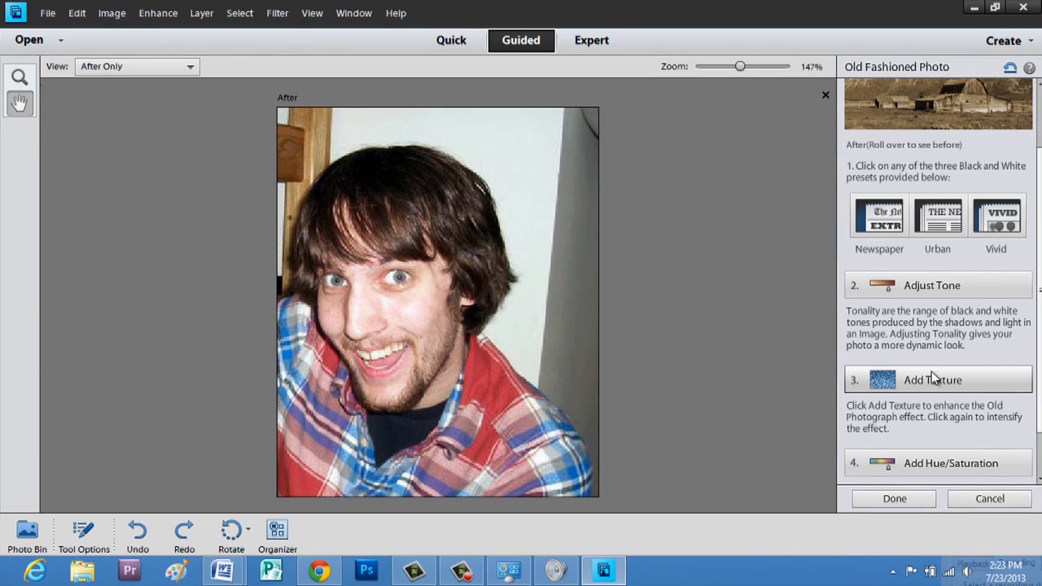
Colorize the portrait with Hue/Saturation at hue 30 and saturation 40
{"action": "left_click", "coordinate": [950, 463]}
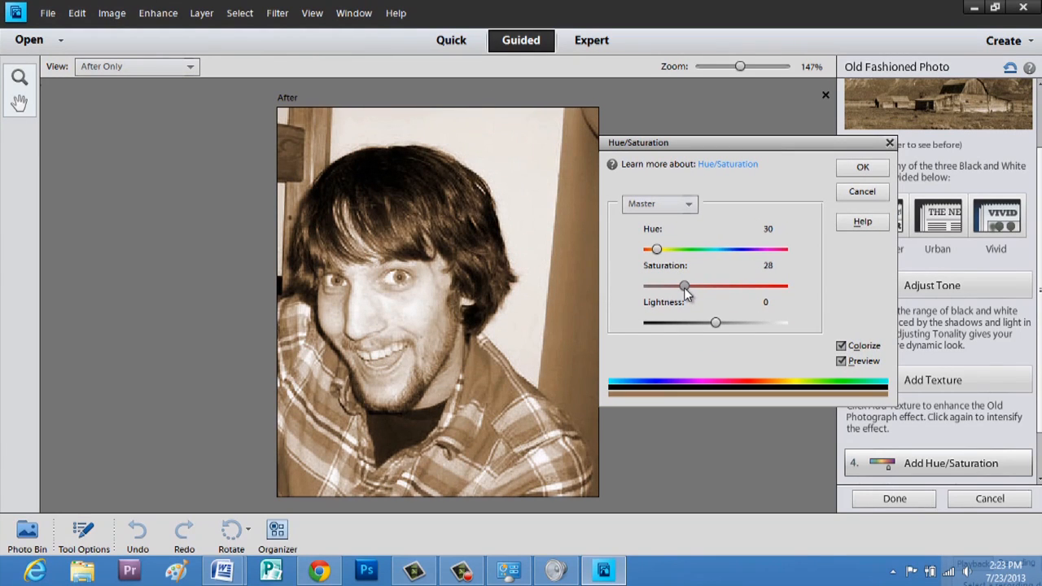
{"action": "left_click_drag", "start_coordinate": [685, 285], "coordinate": [695, 285]}
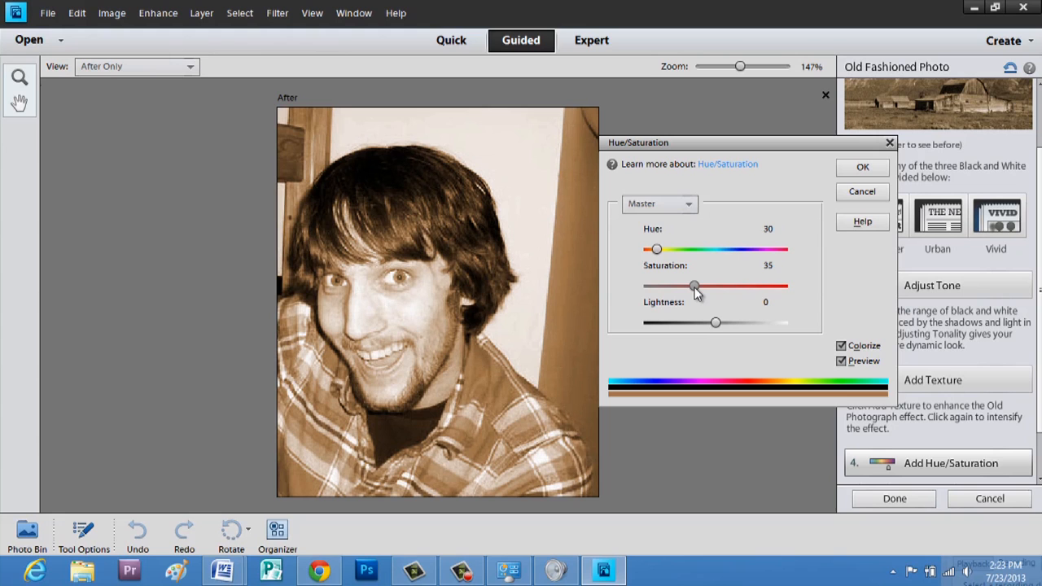
{"action": "left_click_drag", "start_coordinate": [694, 287], "coordinate": [700, 287]}
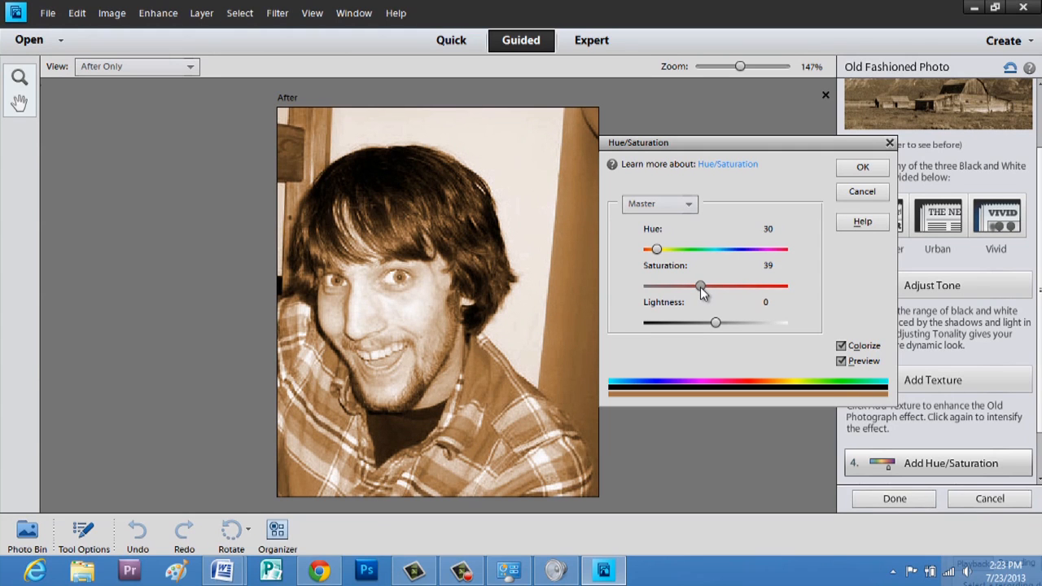
{"action": "left_click_drag", "start_coordinate": [700, 286], "coordinate": [702, 286]}
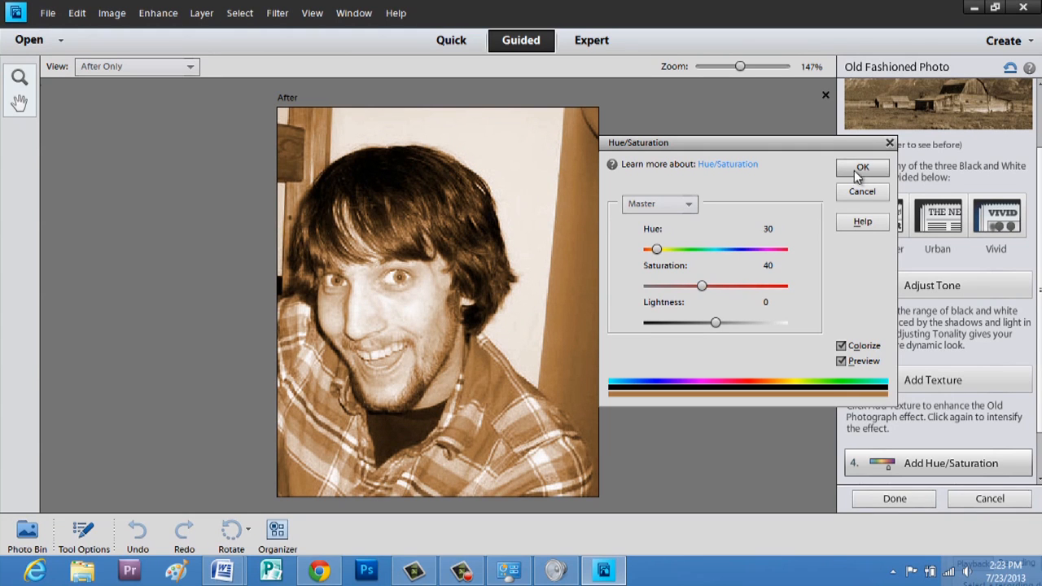
{"action": "left_click", "coordinate": [862, 167]}
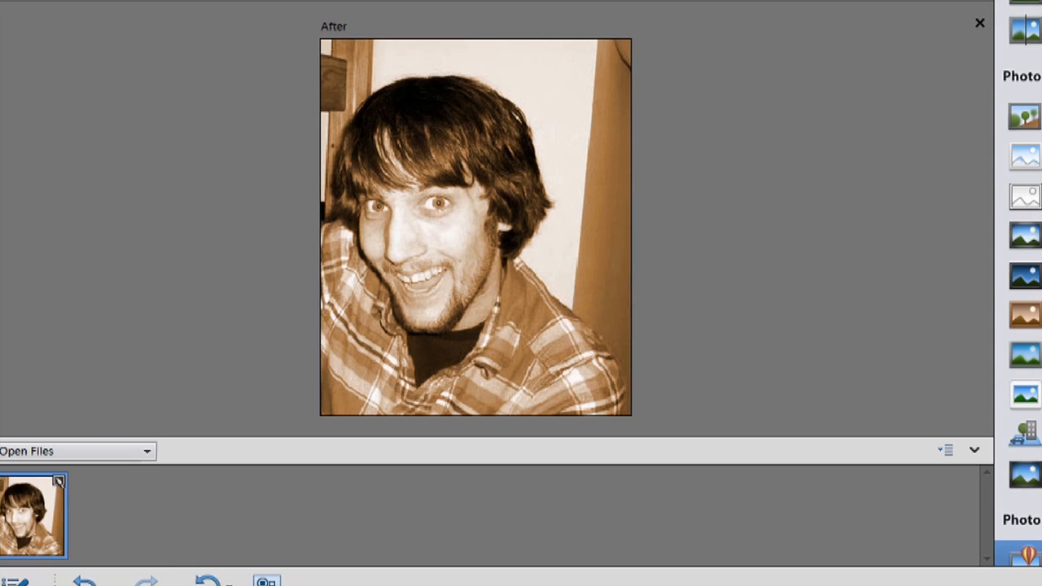
{"action": "mouse_move", "coordinate": [513, 262]}
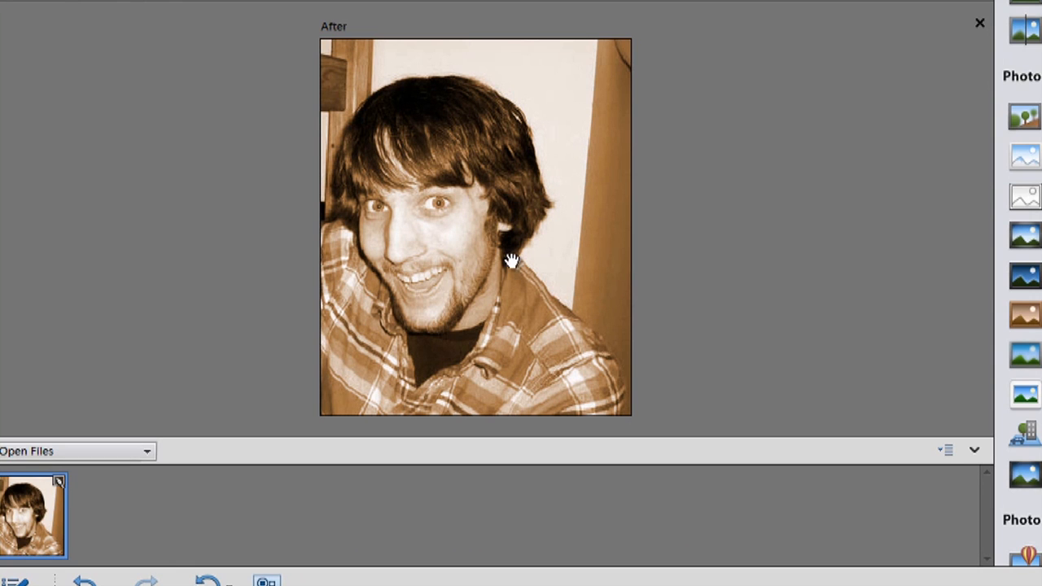
Finish the guided edit and switch to Expert mode with the Rectangular Marquee tool
{"action": "left_click", "coordinate": [627, 5]}
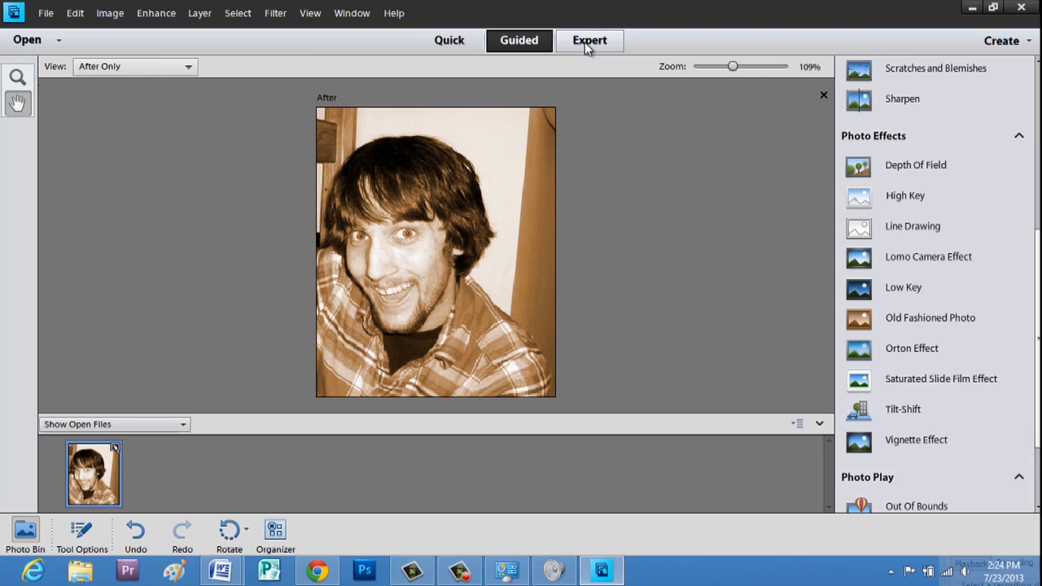
{"action": "left_click", "coordinate": [589, 40]}
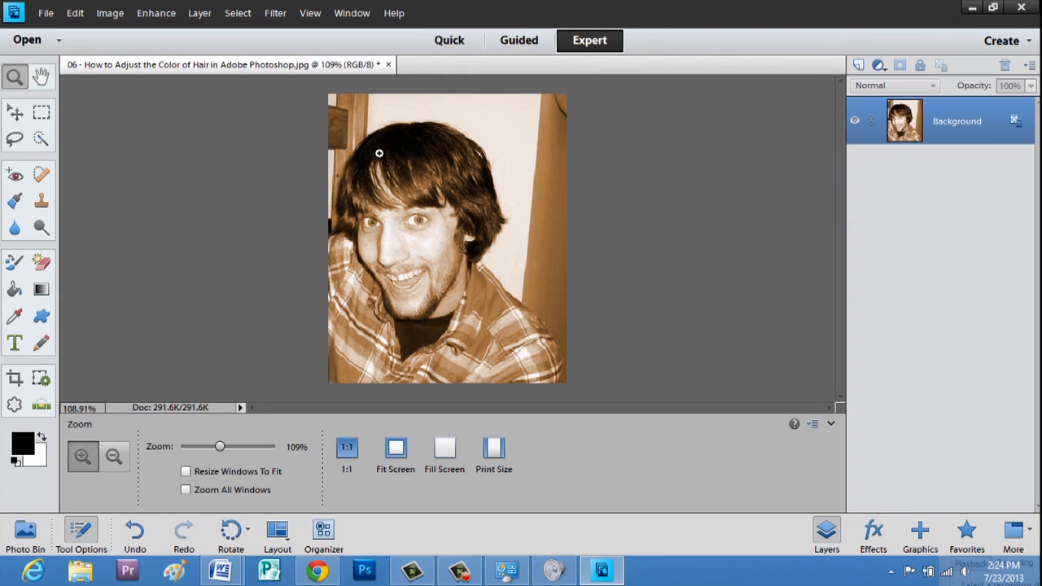
{"action": "left_click", "coordinate": [42, 112]}
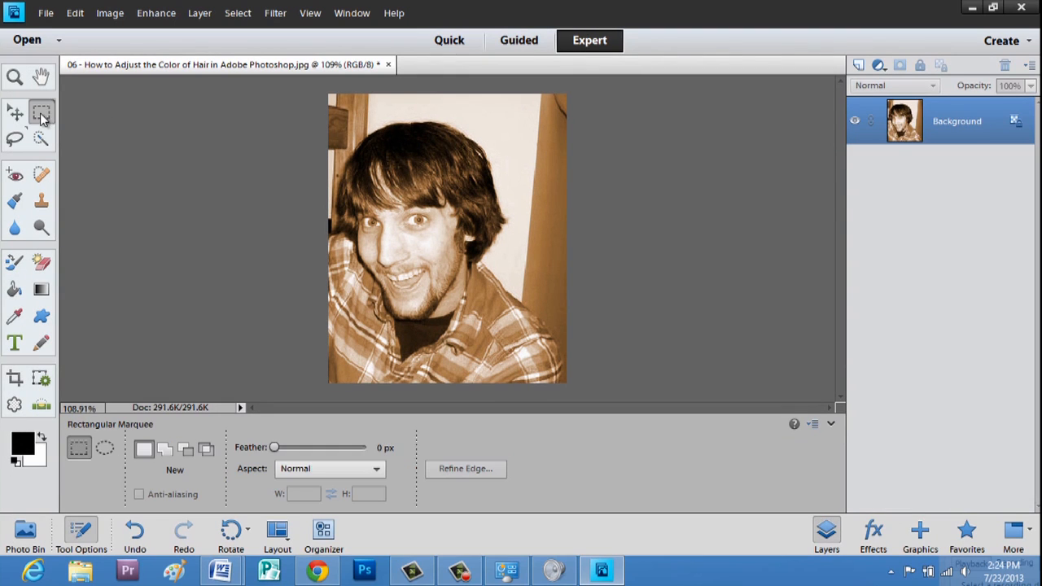
Select the whole photo, scale it down unconstrained, and raise its bottom edge for a deeper bottom border
{"action": "left_click_drag", "start_coordinate": [330, 93], "coordinate": [566, 385]}
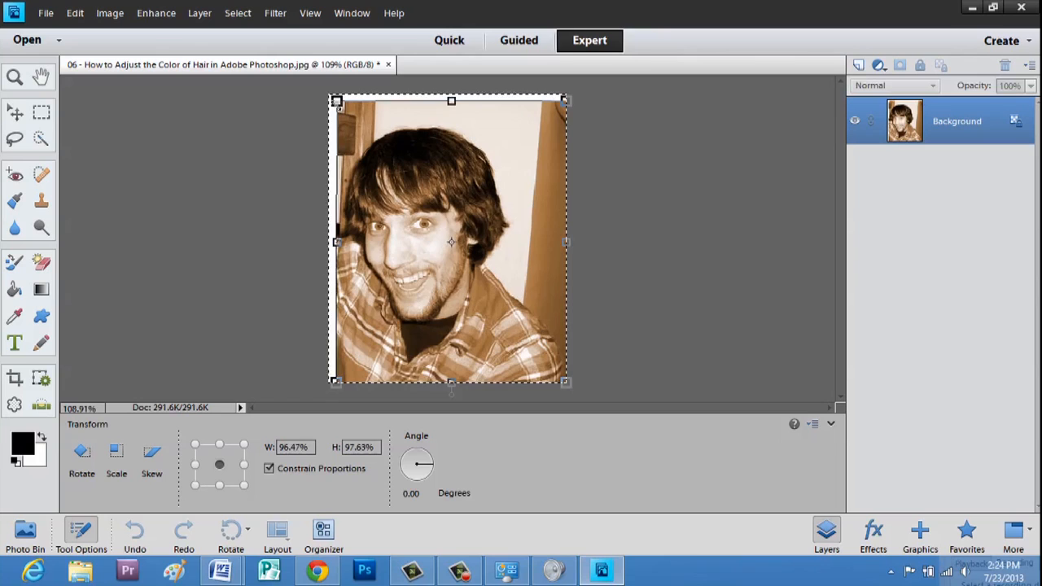
{"action": "left_click_drag", "start_coordinate": [335, 101], "coordinate": [342, 108]}
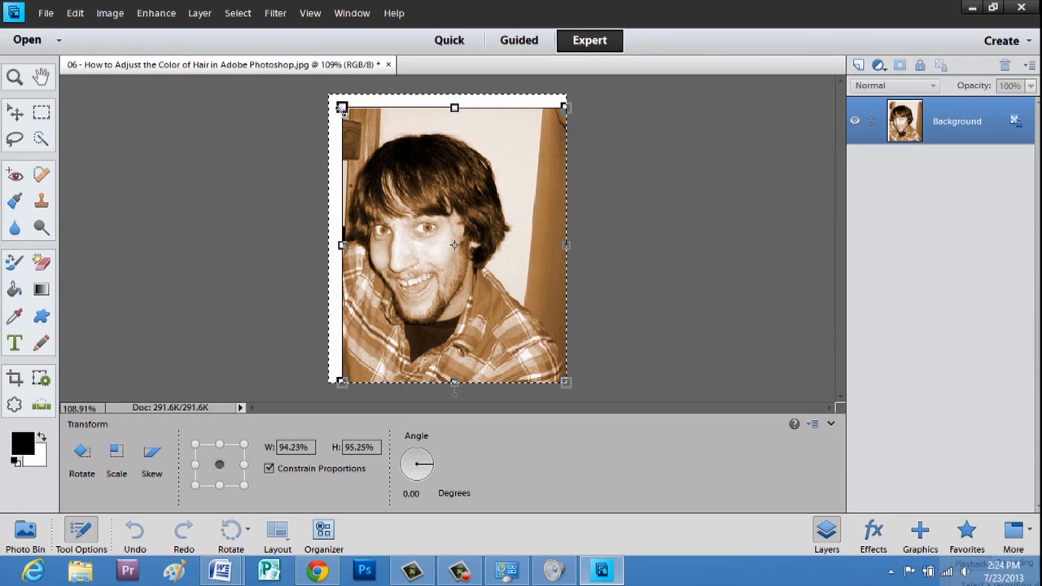
{"action": "left_click", "coordinate": [269, 468]}
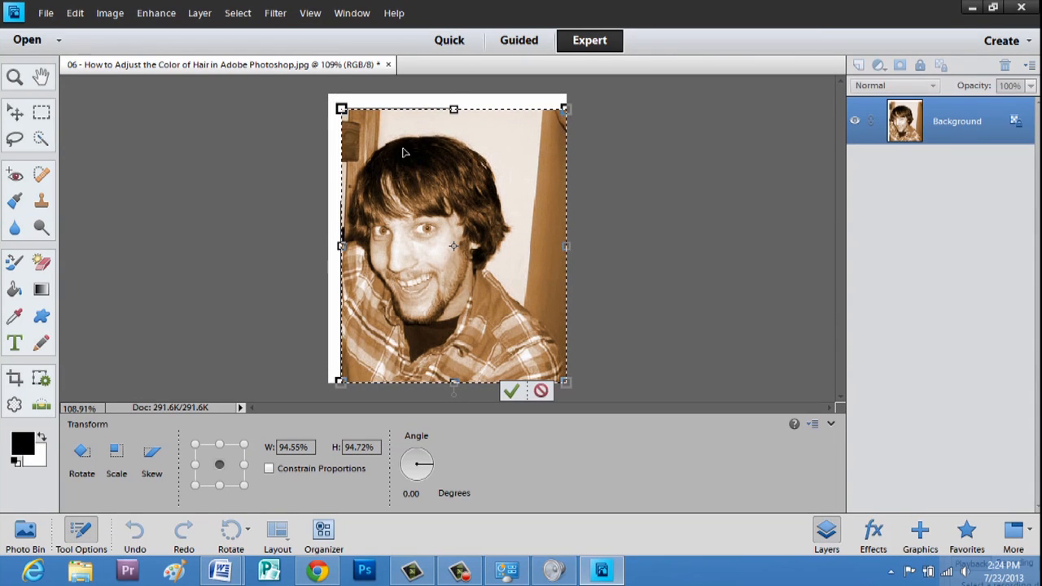
{"action": "left_click_drag", "start_coordinate": [448, 244], "coordinate": [448, 236]}
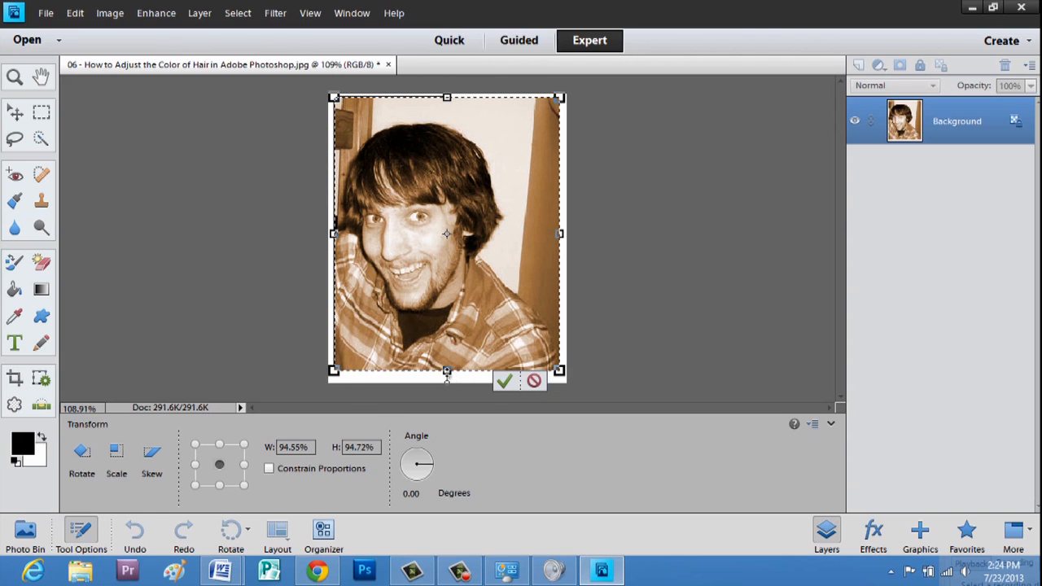
{"action": "left_click_drag", "start_coordinate": [446, 372], "coordinate": [446, 353]}
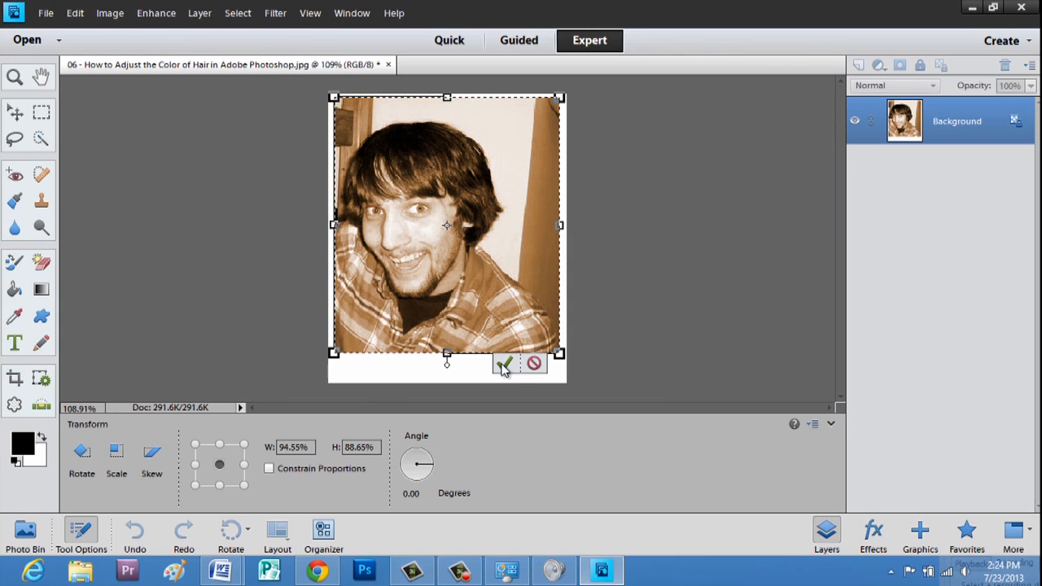
{"action": "left_click", "coordinate": [504, 364]}
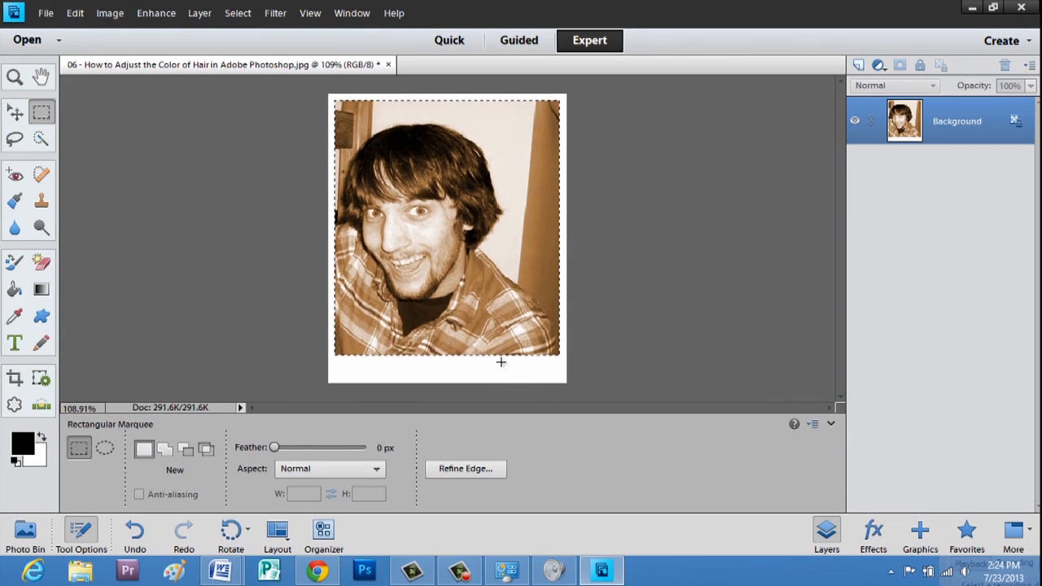